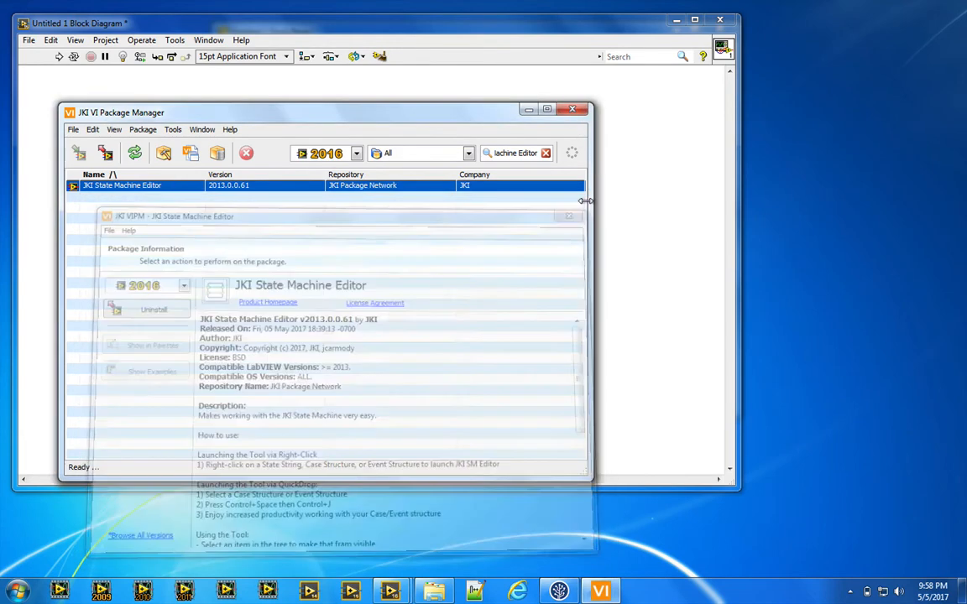
# Search VI Package Manager for the JKI State Machine Editor package.
pyautogui.click(572, 109)
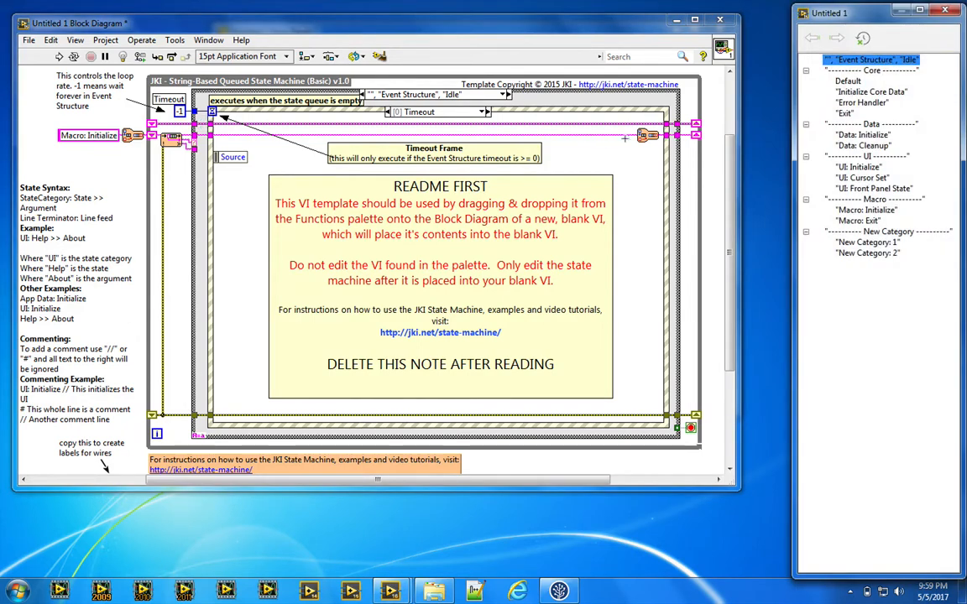
# Step through the Default, Data: Initialize and UI: Cursor Set frames, go Back, then show Macro: Initialize.
pyautogui.click(848, 80)
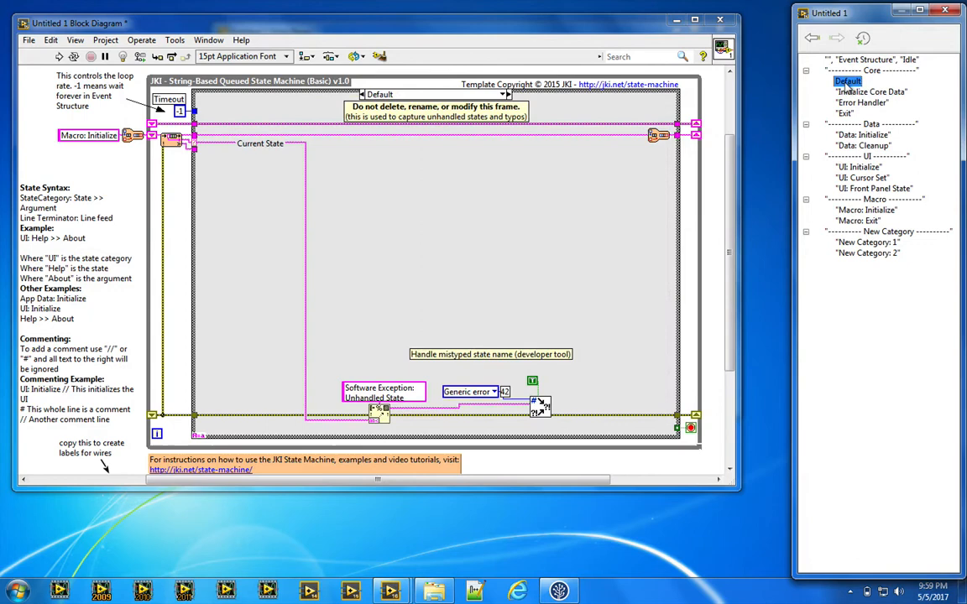
pyautogui.click(863, 135)
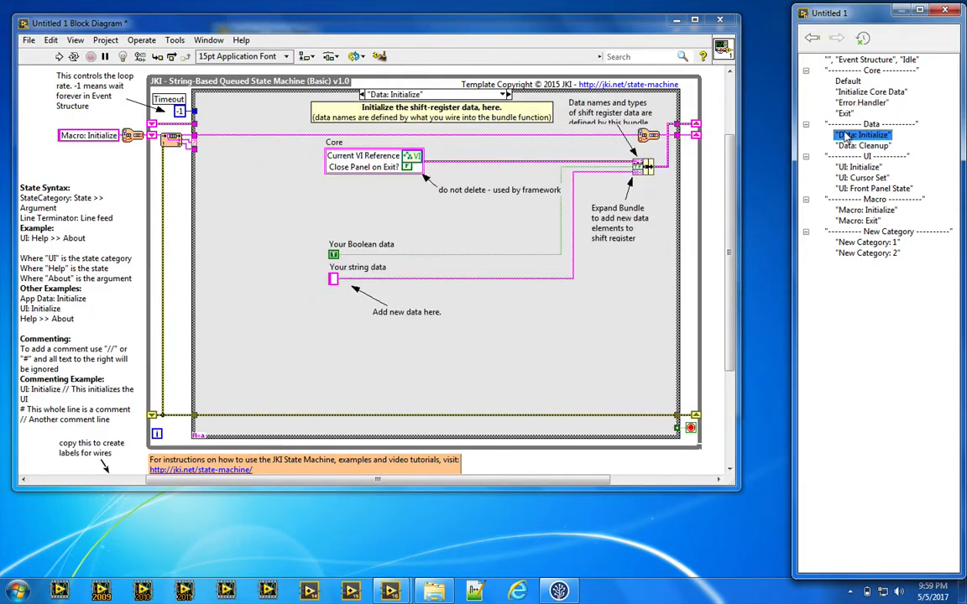
pyautogui.click(859, 178)
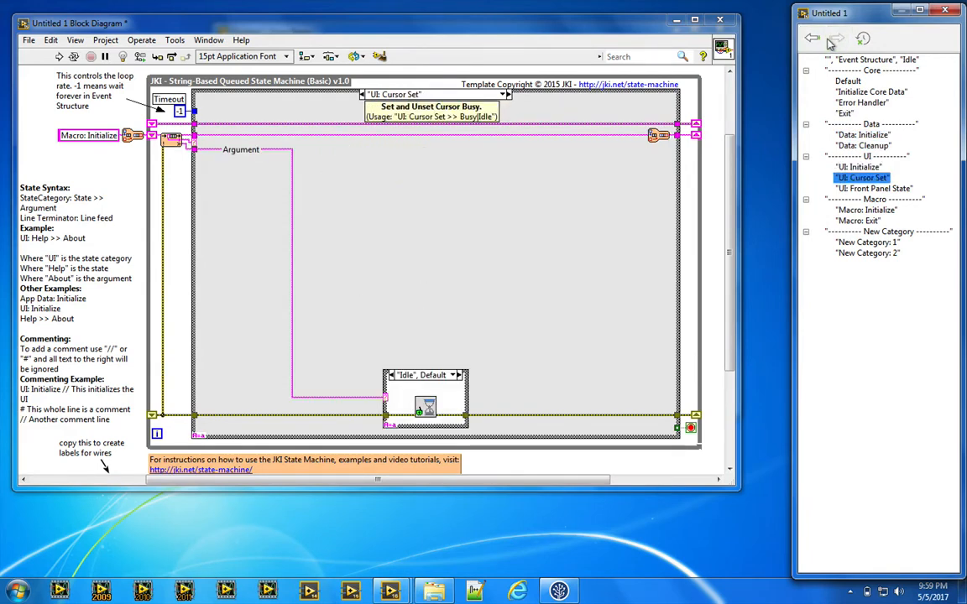
pyautogui.click(812, 37)
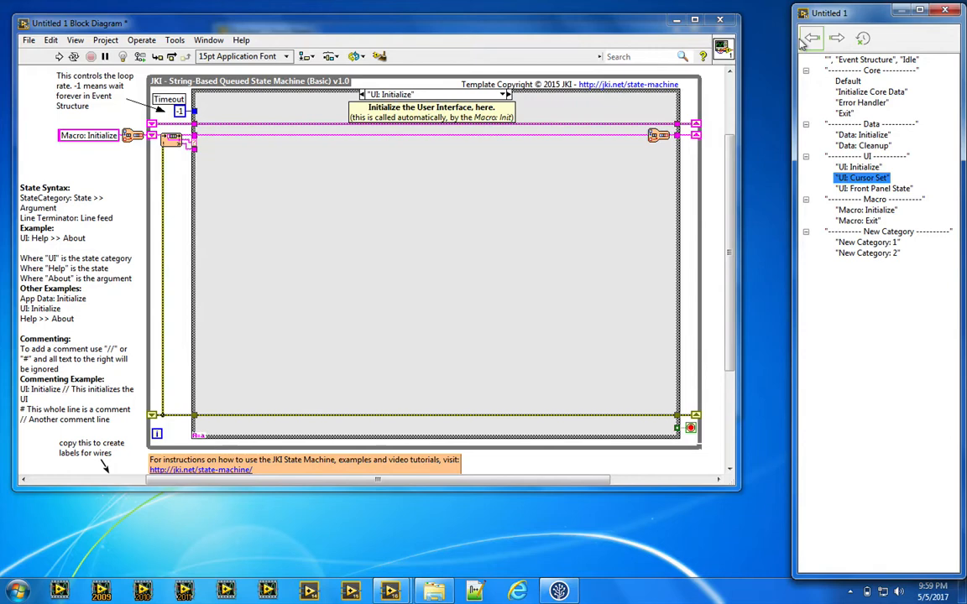
pyautogui.click(845, 114)
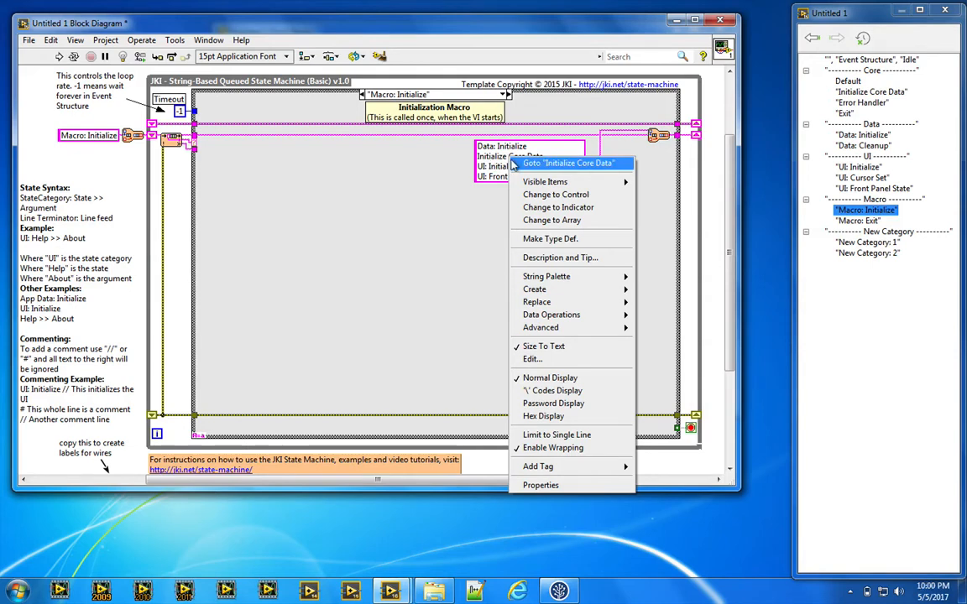
# Jump from Macro: Initialize to the Initialize Core Data frame it calls.
pyautogui.click(568, 162)
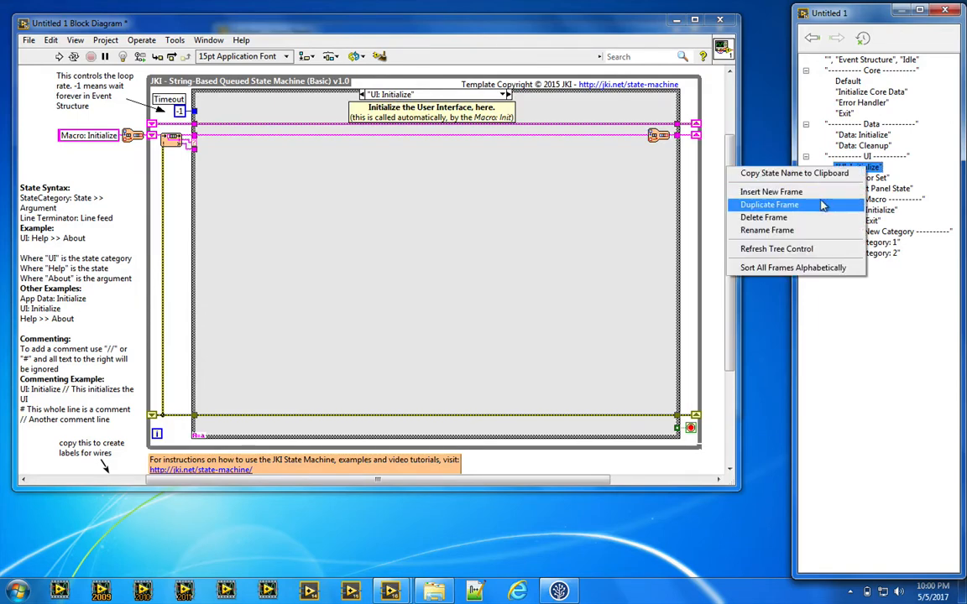
# Rename the UI: Initialize frame to UI: Init via Rename Frame.
pyautogui.click(769, 205)
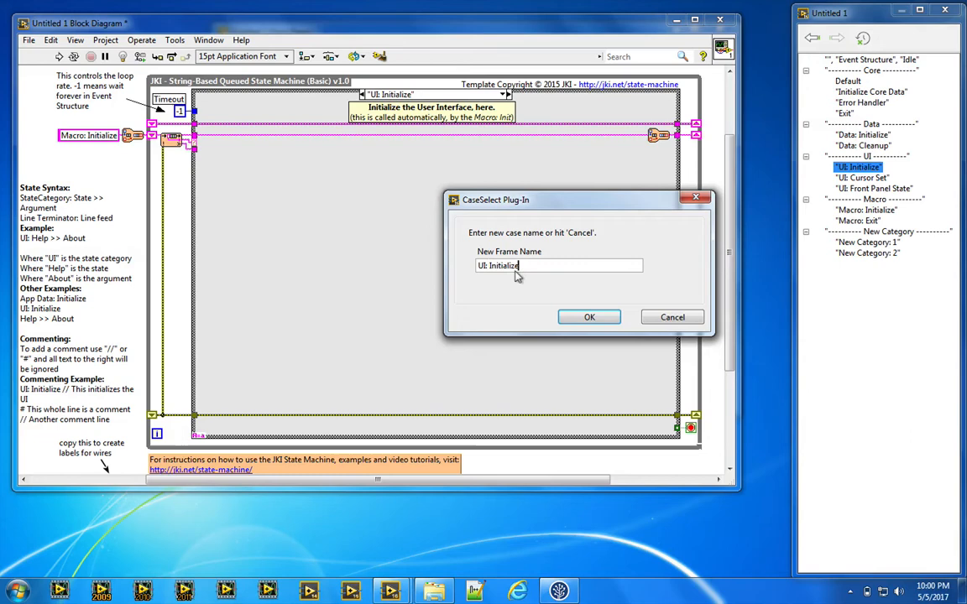
pyautogui.click(588, 315)
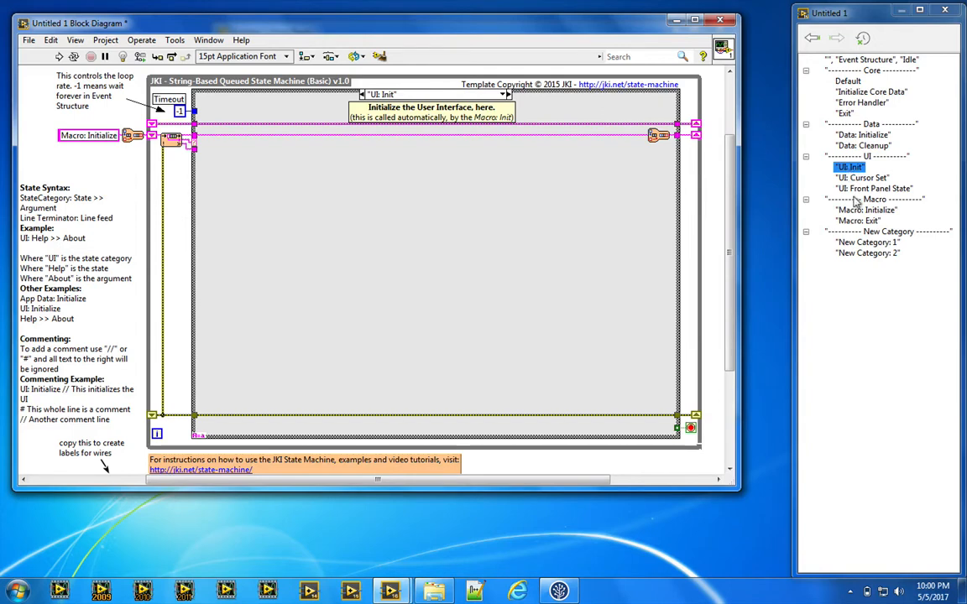
pyautogui.click(867, 210)
pyautogui.write('Data: Init')
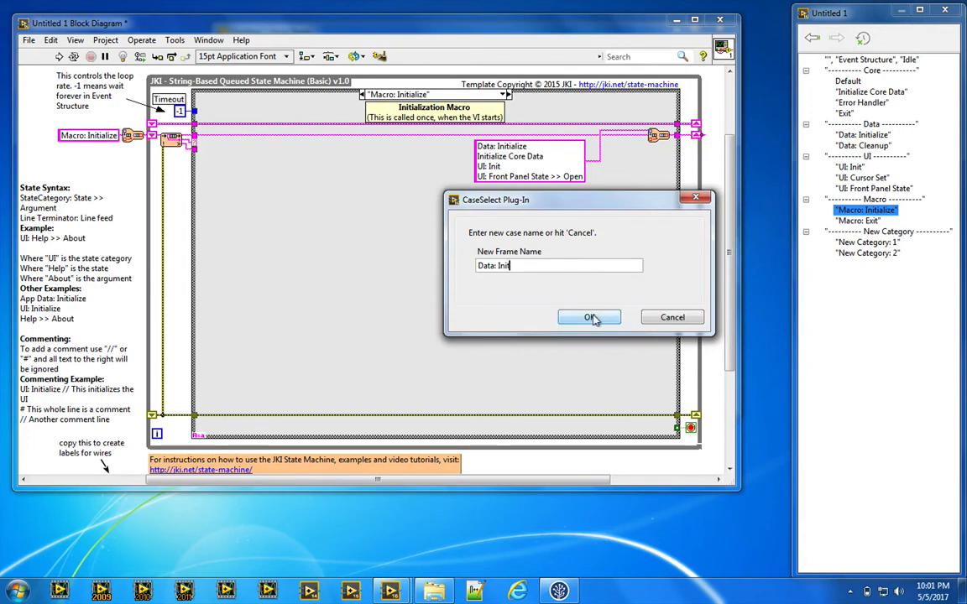
# Confirm renaming the Data: Initialize frame to Data: Init.
pyautogui.click(589, 318)
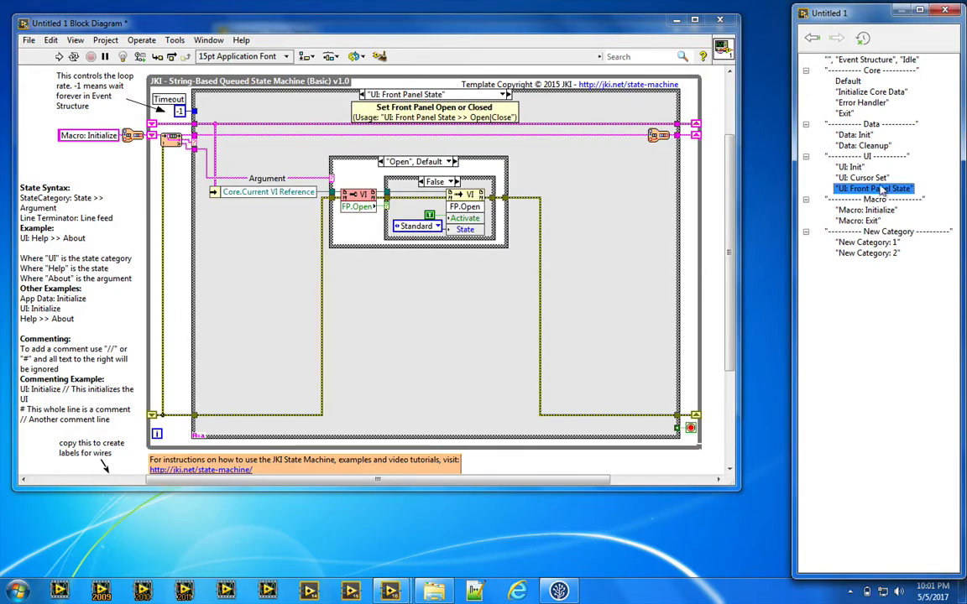
# Move UI: Front Panel State above UI: Cursor Set in the frame tree.
pyautogui.click(507, 94)
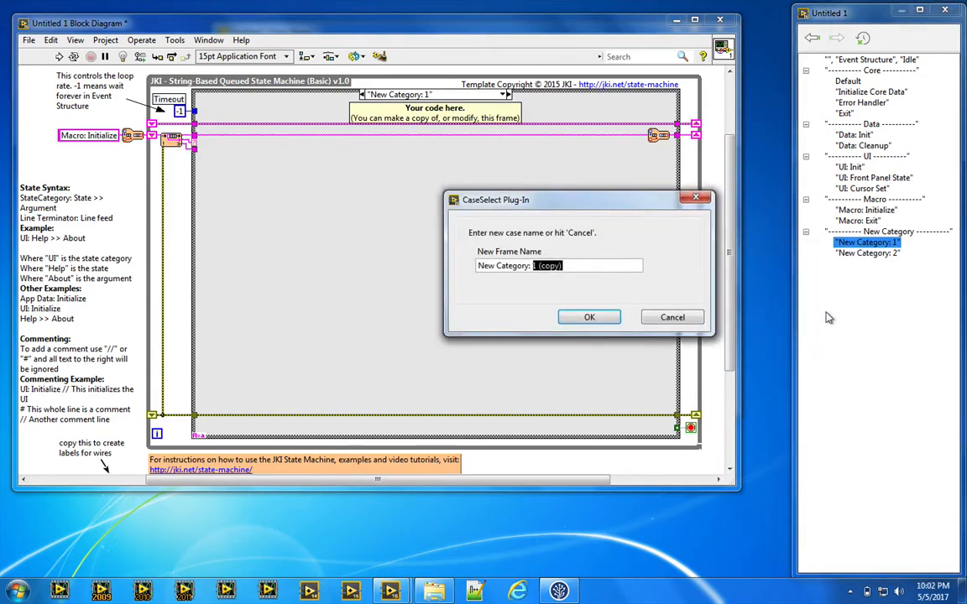
# Accept New Category: 1 (copy) as the duplicate's name, then act on the New Category separator.
pyautogui.click(590, 315)
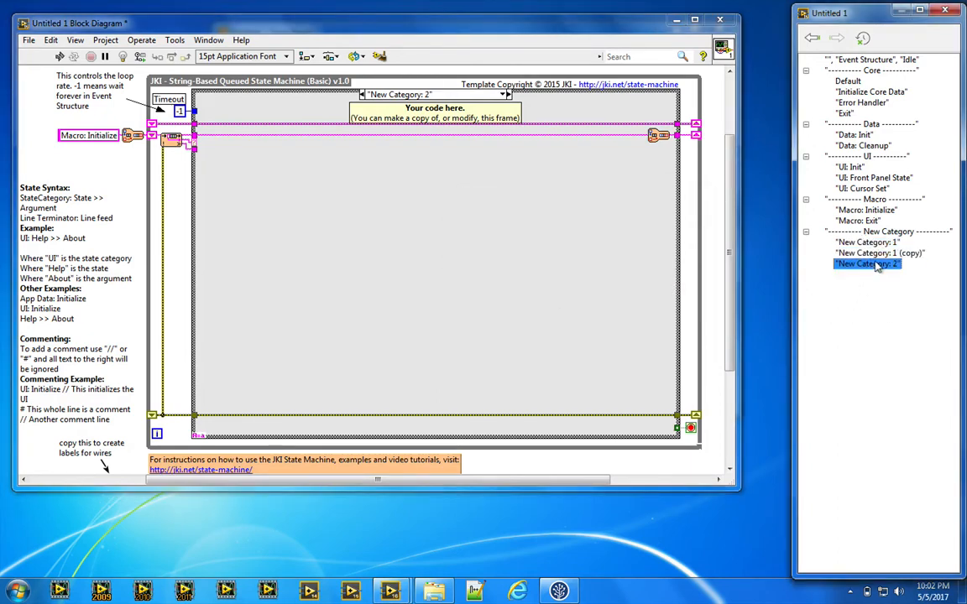
pyautogui.click(886, 232)
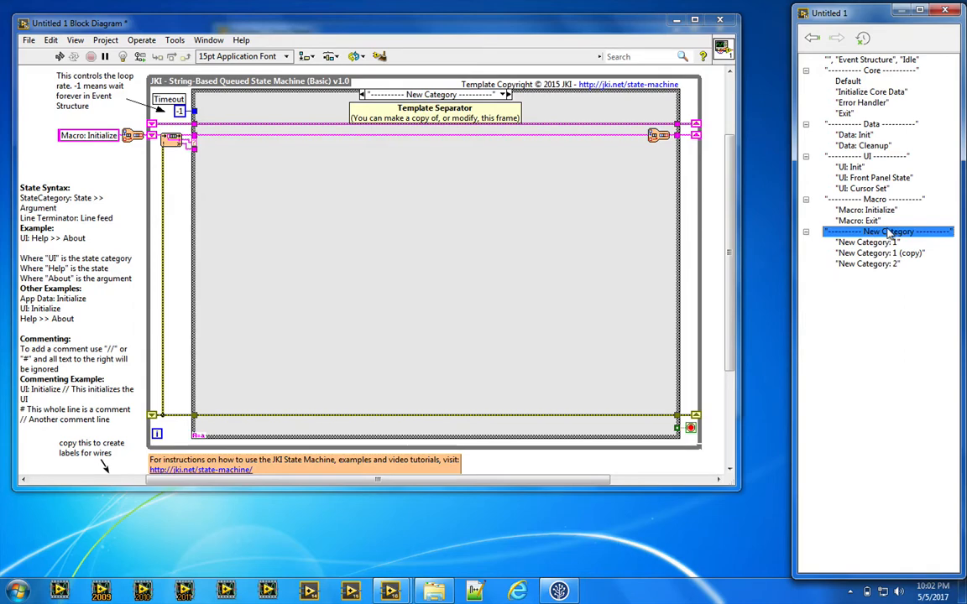
pyautogui.rightClick(888, 232)
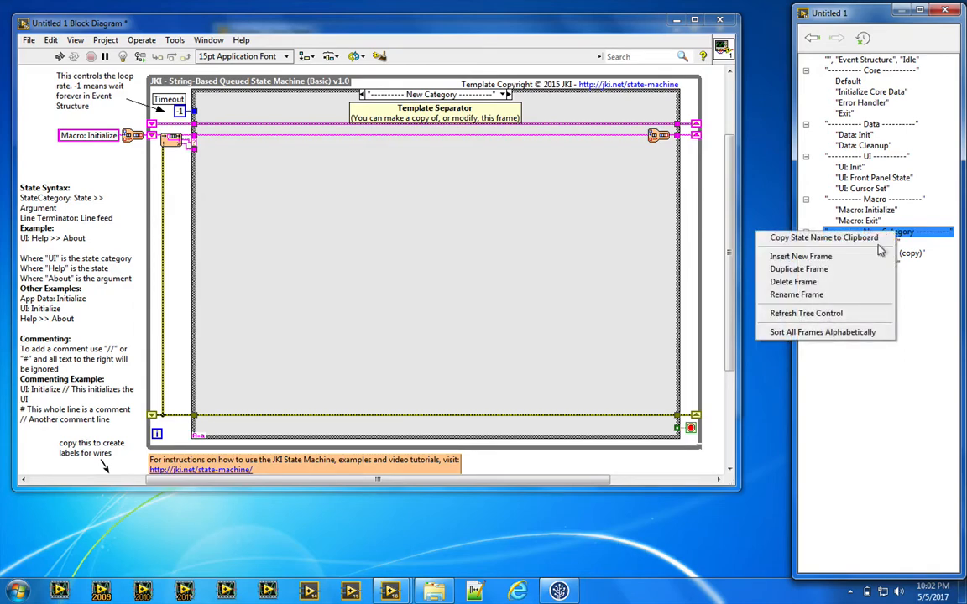
pyautogui.click(799, 269)
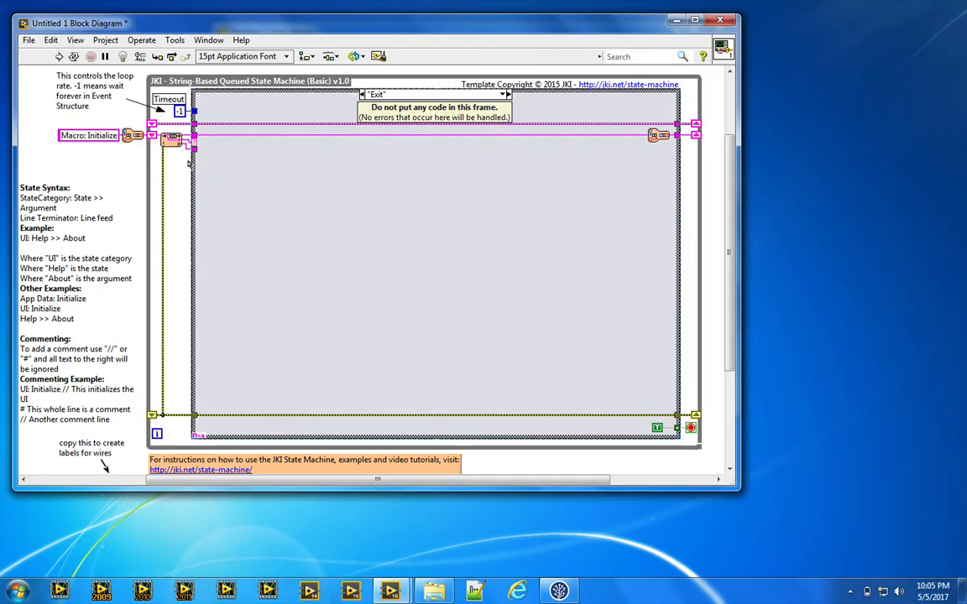
# Relaunch the JKI SM Editor from the block diagram with Quick Drop (Ctrl+Space).
pyautogui.press('ctrl+space')
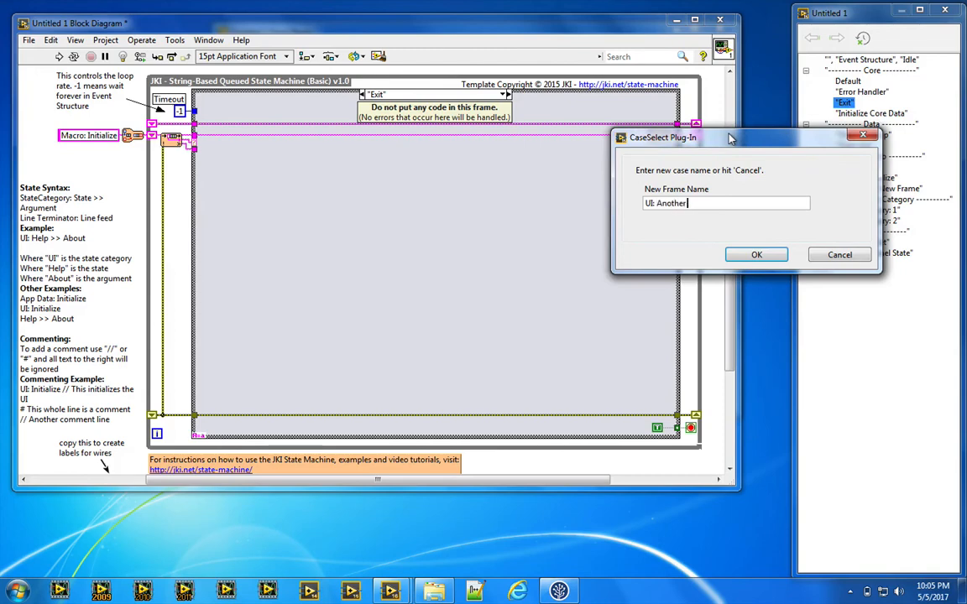
# Confirm the new frame name UI: Another Frame in the UI group.
pyautogui.click(756, 256)
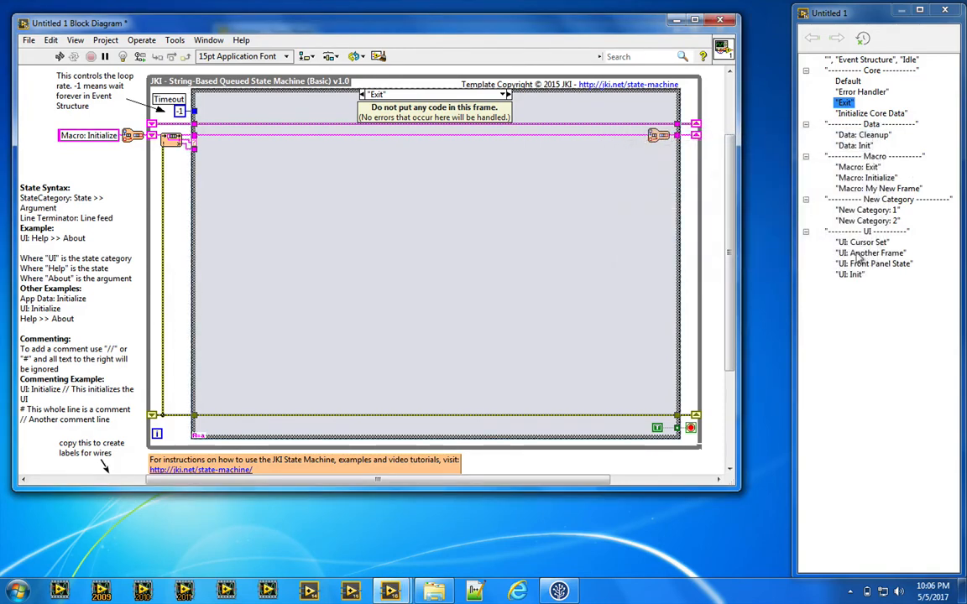
pyautogui.rightClick(870, 252)
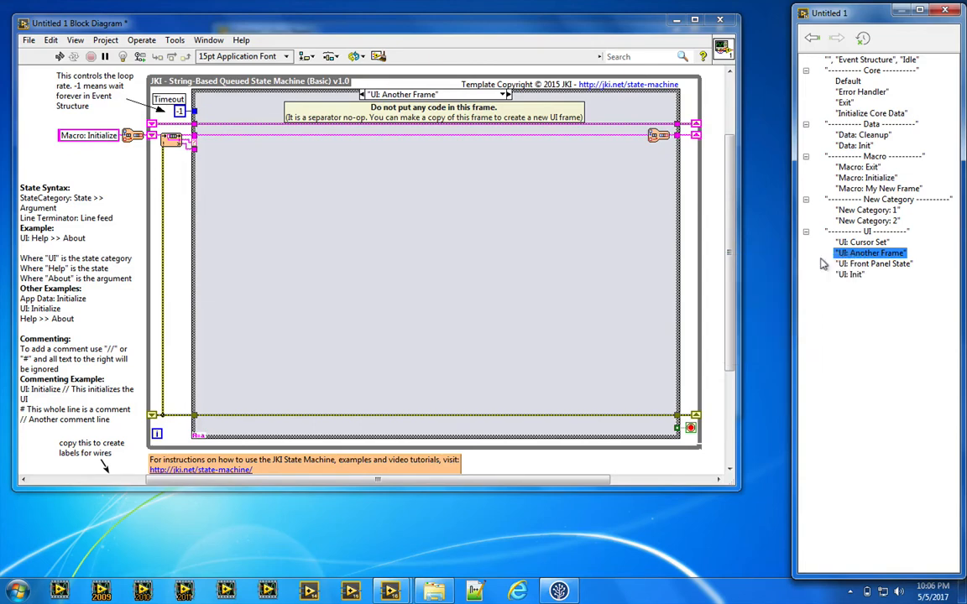
# Show the Error Handler frame on the block diagram.
pyautogui.click(863, 91)
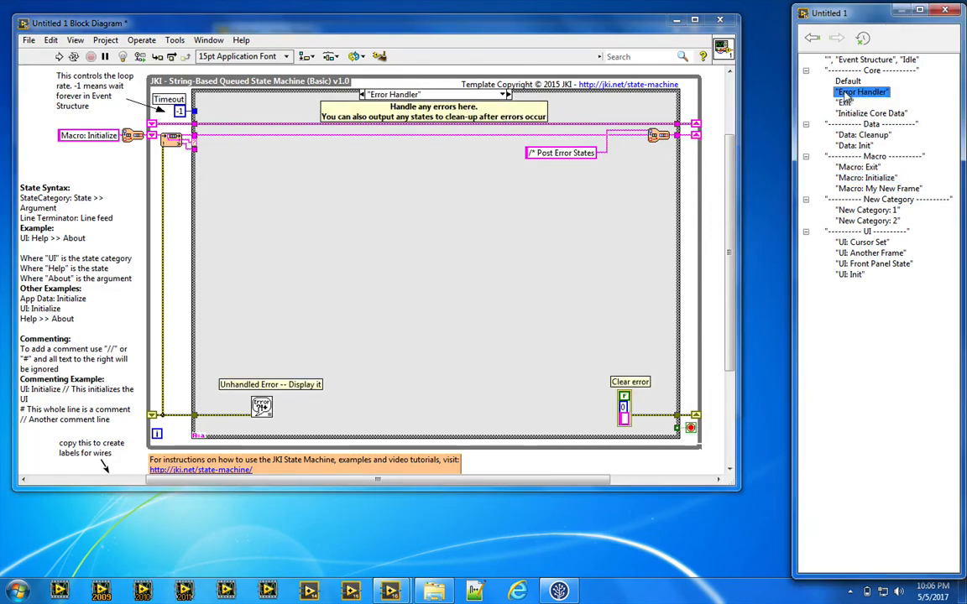